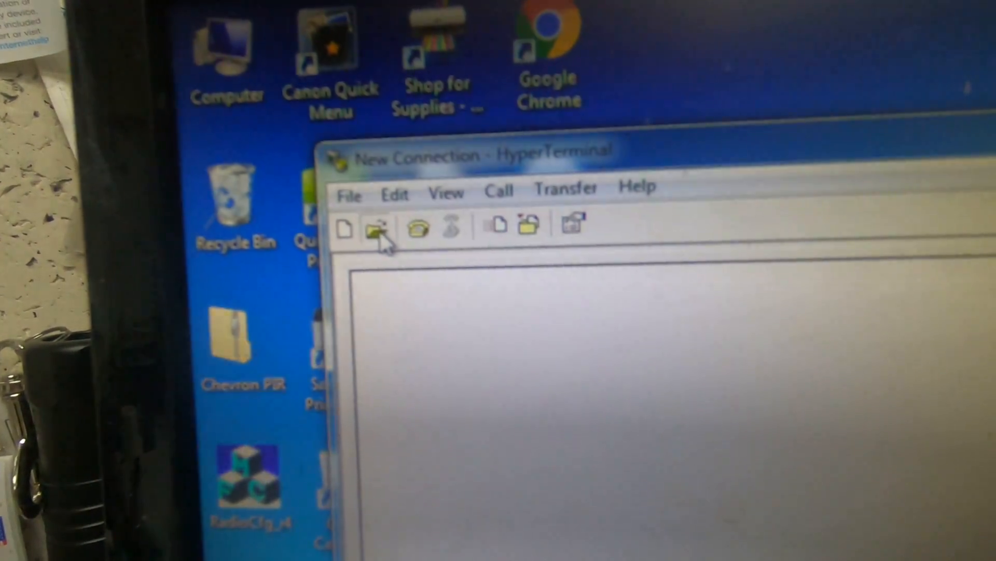
Open the saved 'Hyper' connection from the HyperTerminal Connections folder.
left_click(376, 227)
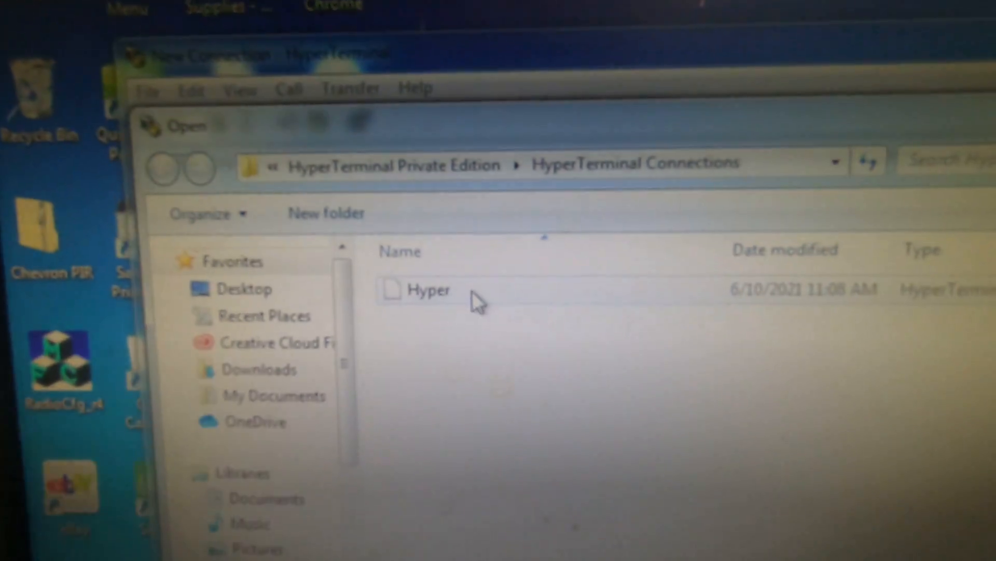
double_click(430, 290)
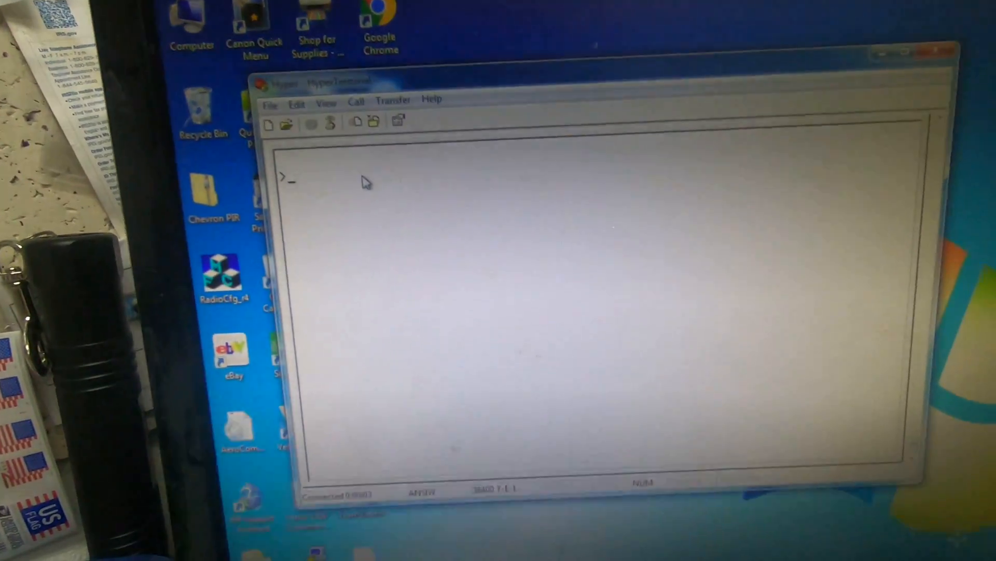
Log in as Admin with 'login Admin' and the password, reaching the Admin prompt.
type("login A")
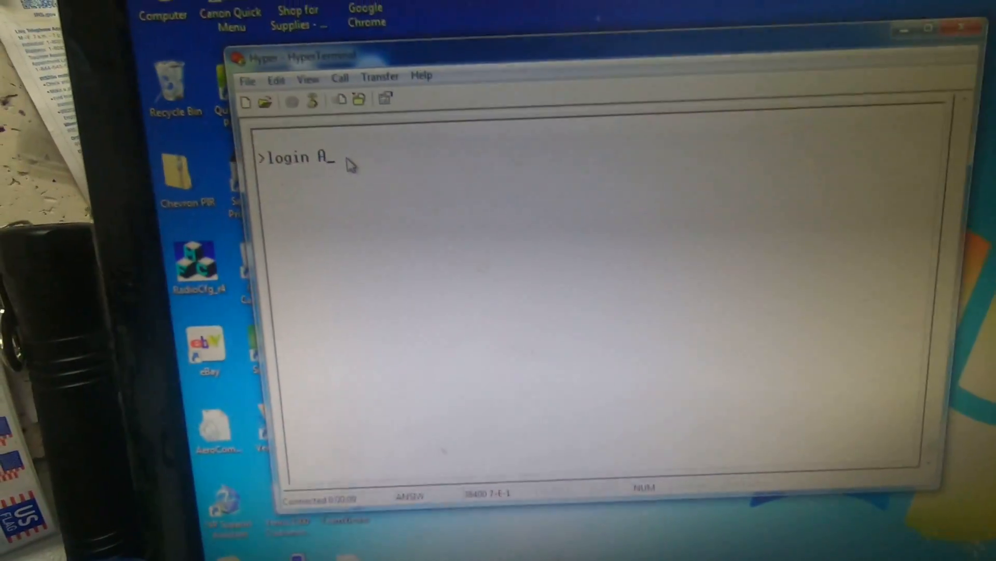
type("dmin")
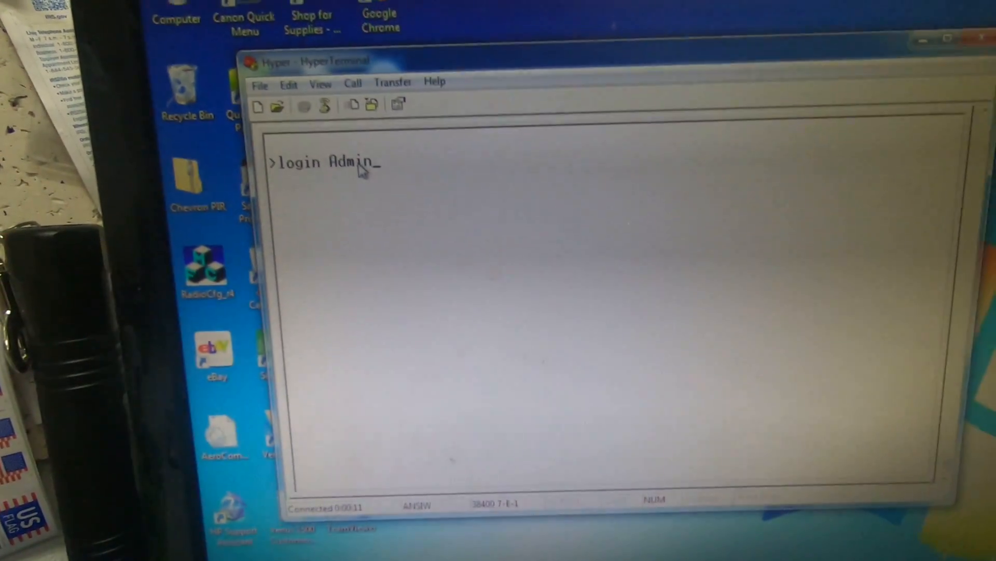
key("enter")
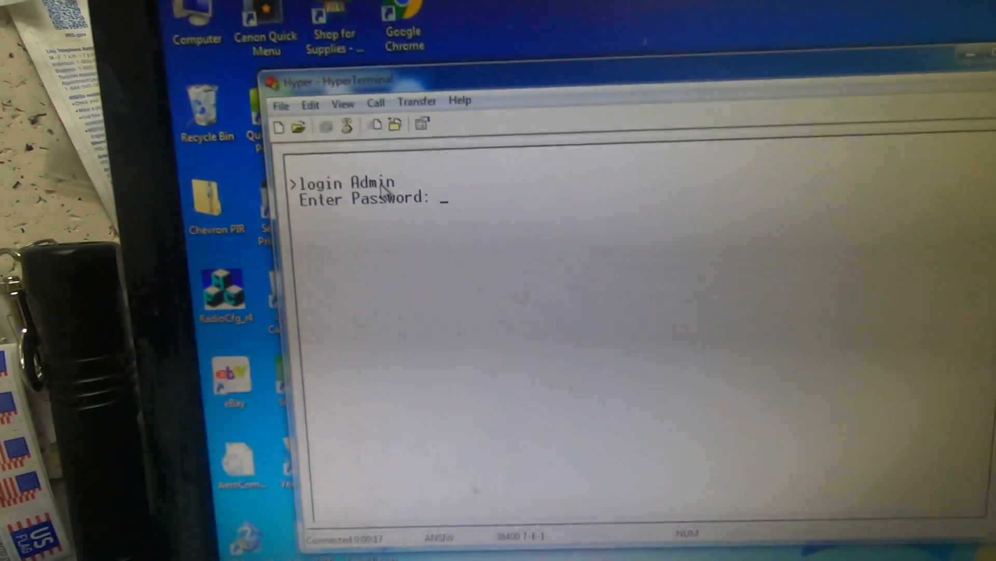
type("*")
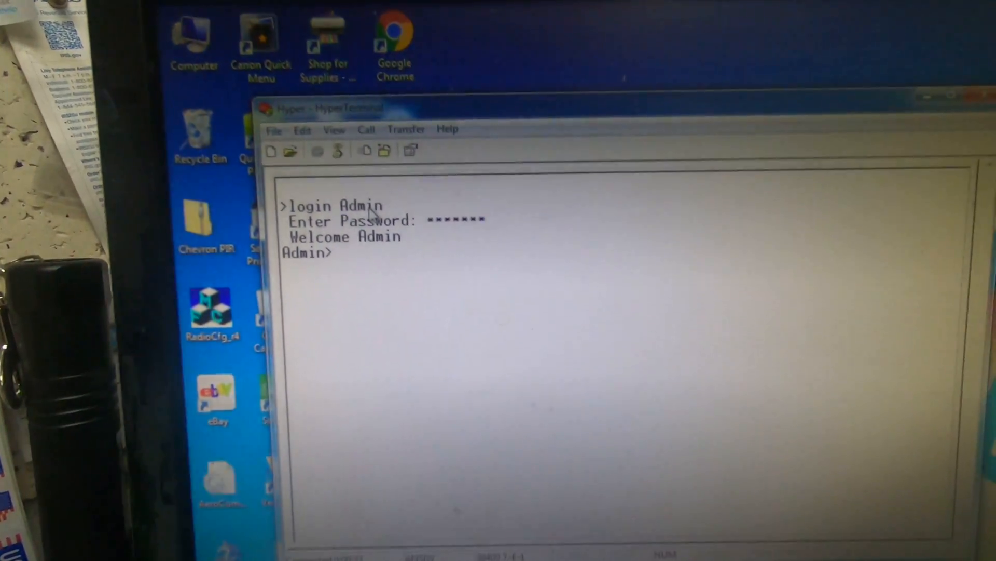
Run 'sh mid' and choose option 6 to show the June 14, 2021 midnight totals.
type("s")
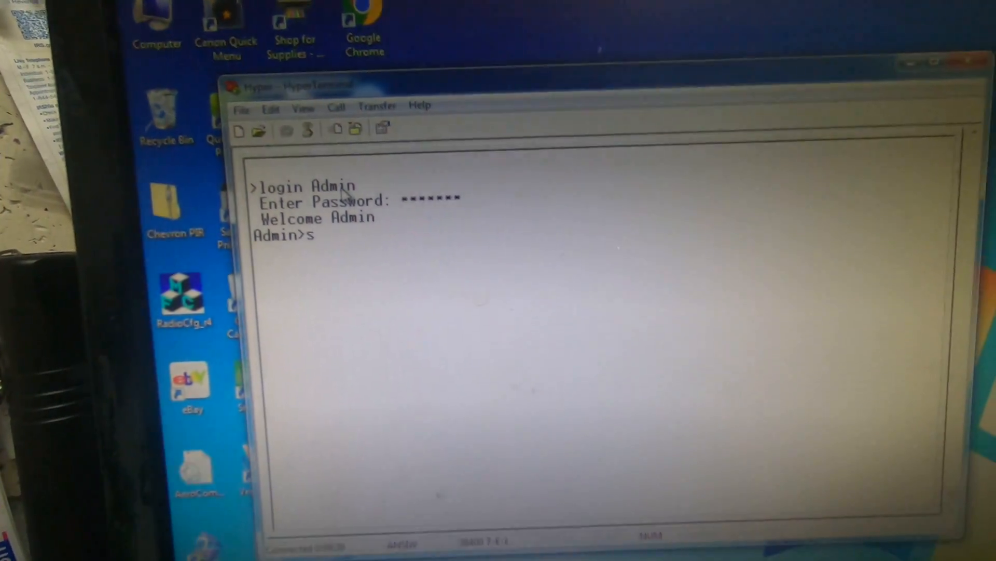
type("h mid")
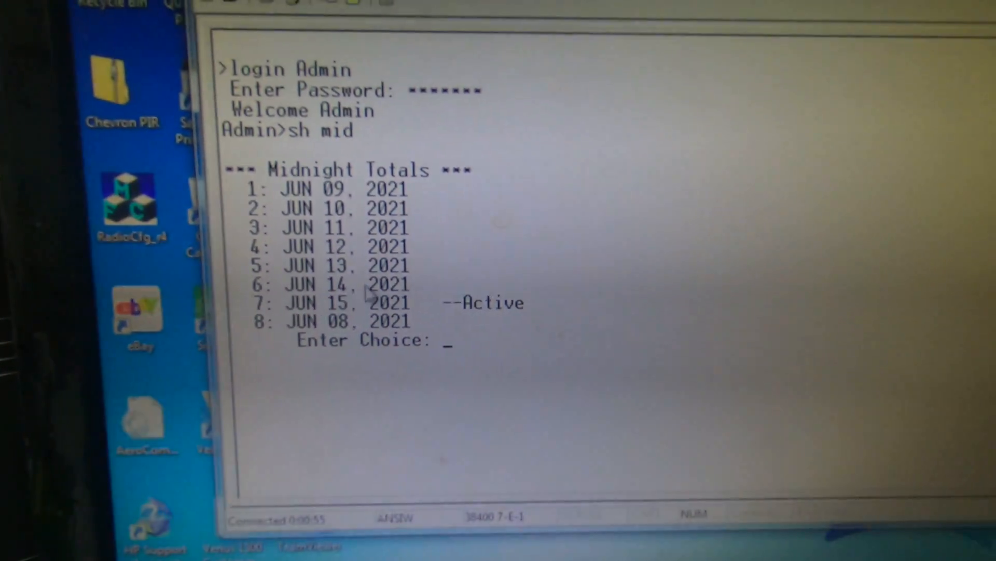
type("6")
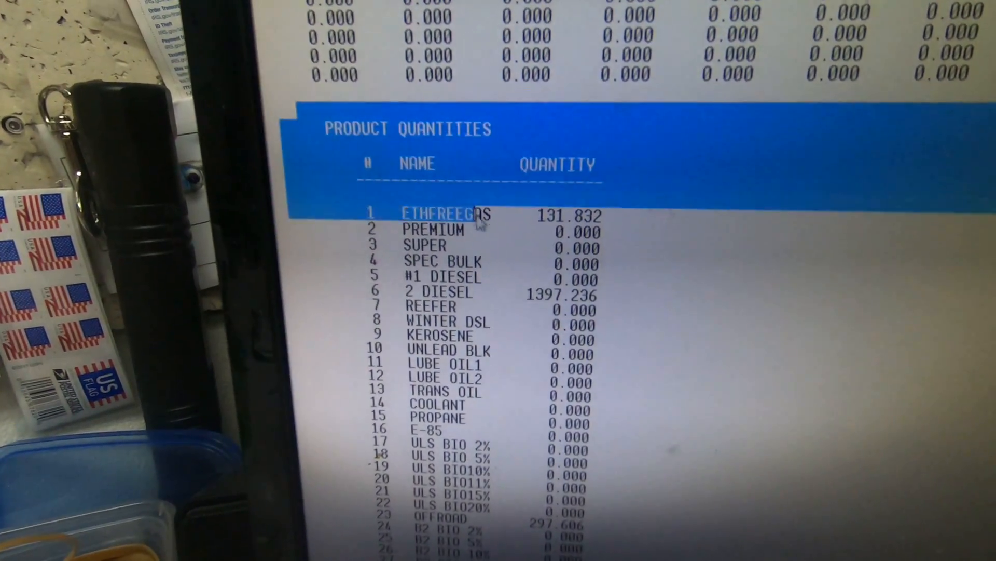
scroll("down", 3)
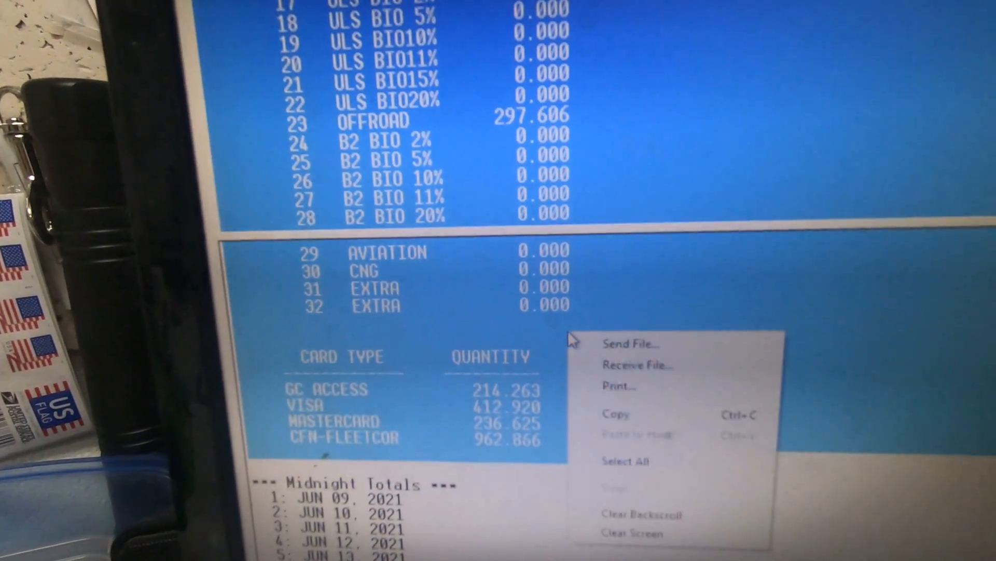
left_click(617, 386)
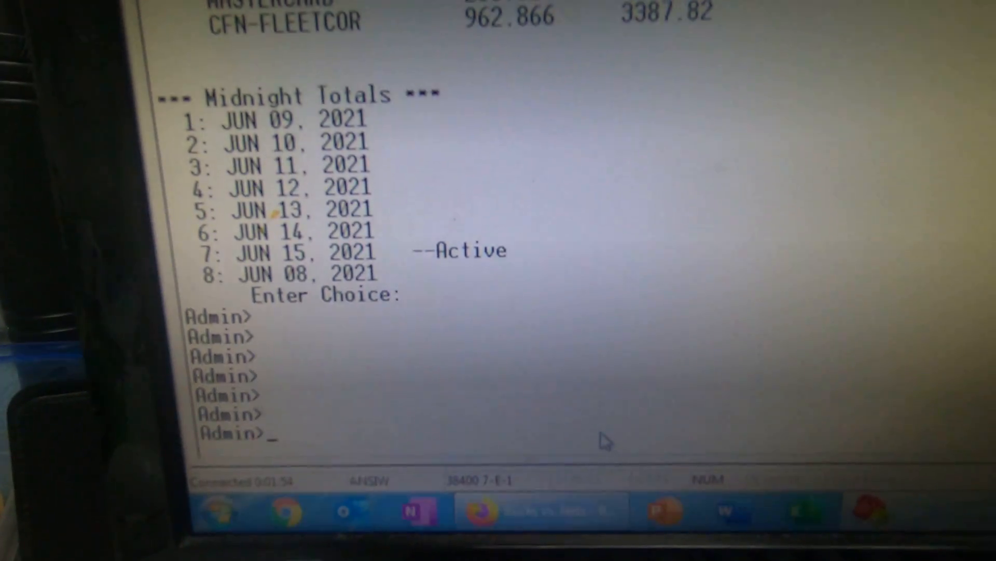
Run 'sh tr cf date = jun 14.2021' to list that day's card transactions.
type("sh")
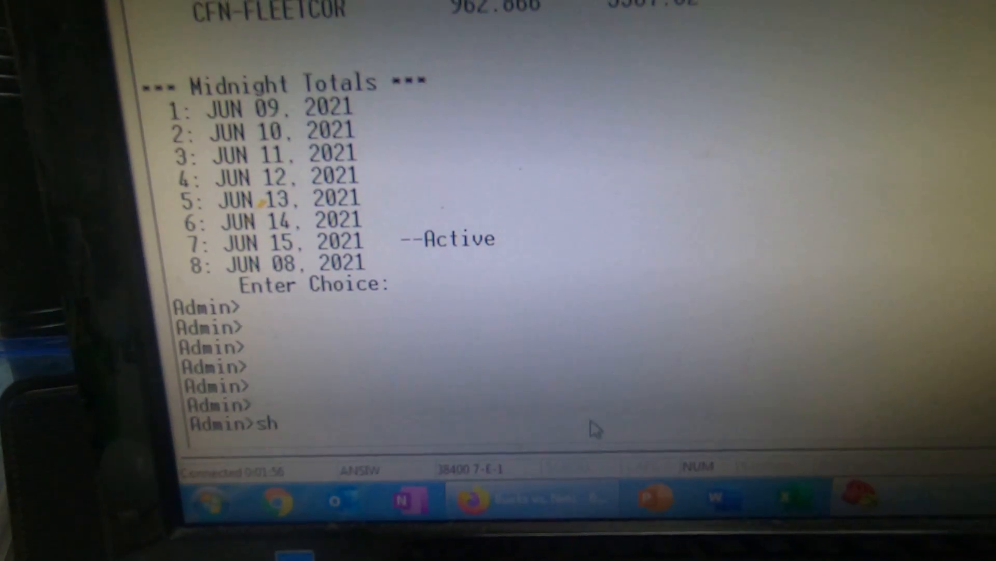
type("tr")
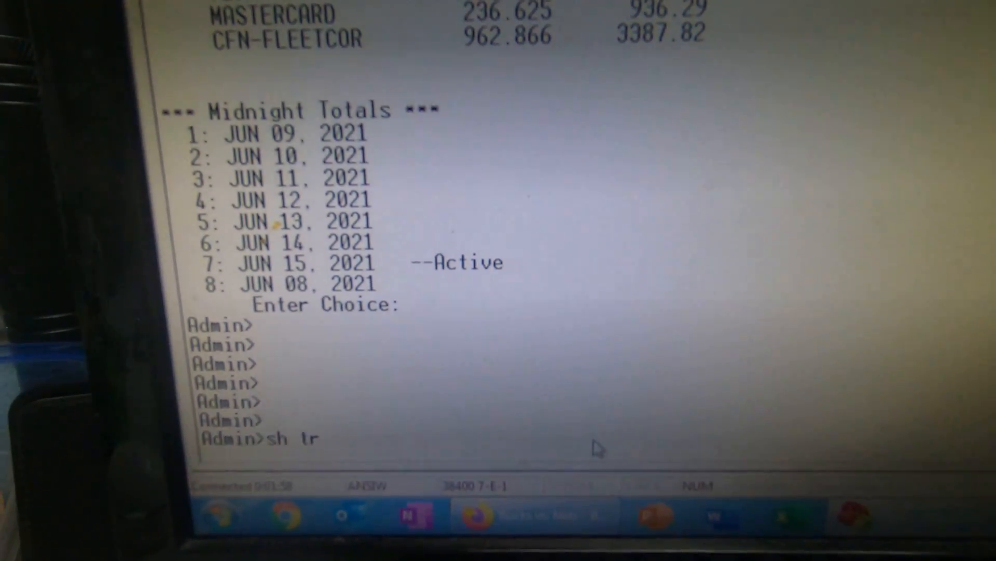
type("cf date =")
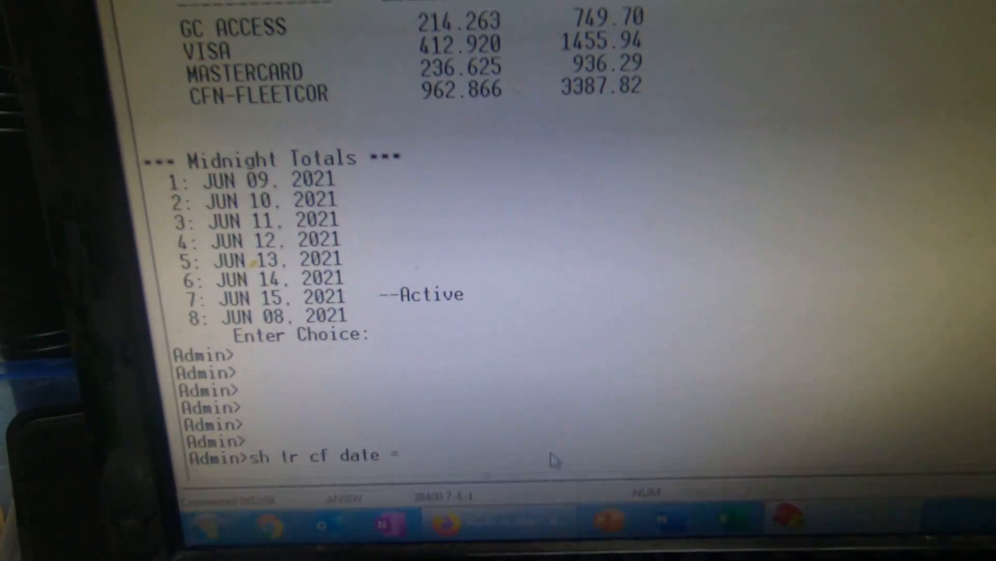
type("ju")
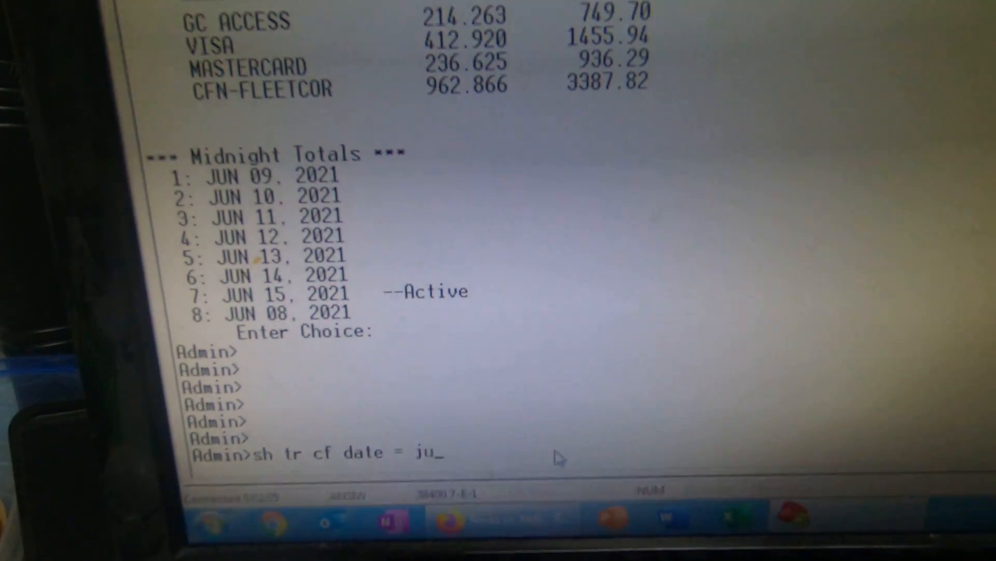
type("n")
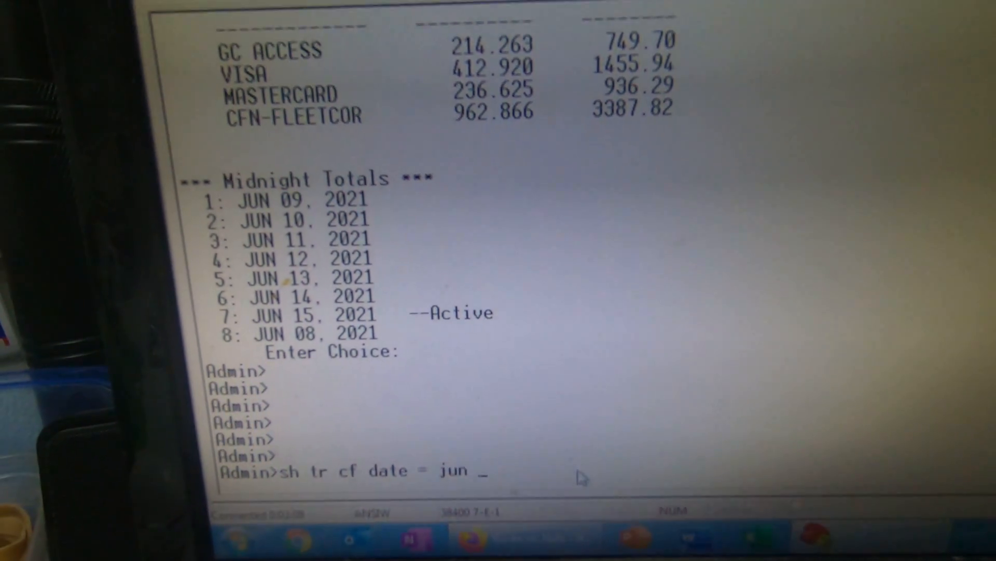
type("14,")
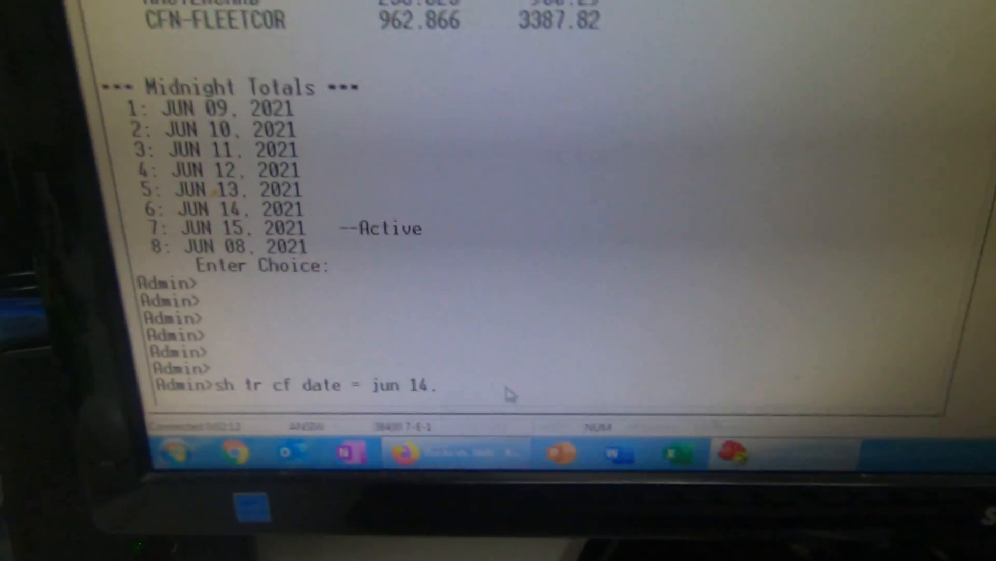
type("2021")
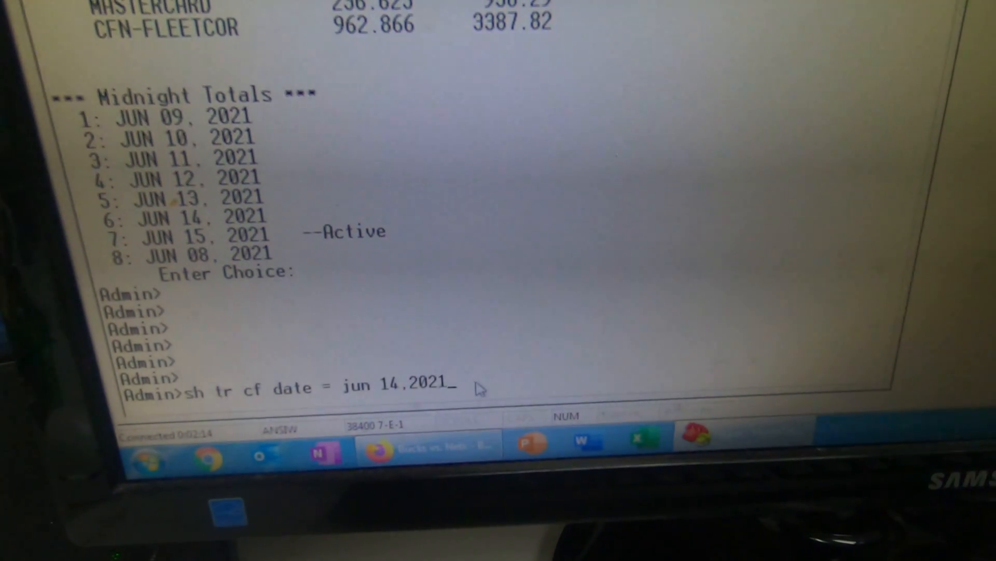
key("enter")
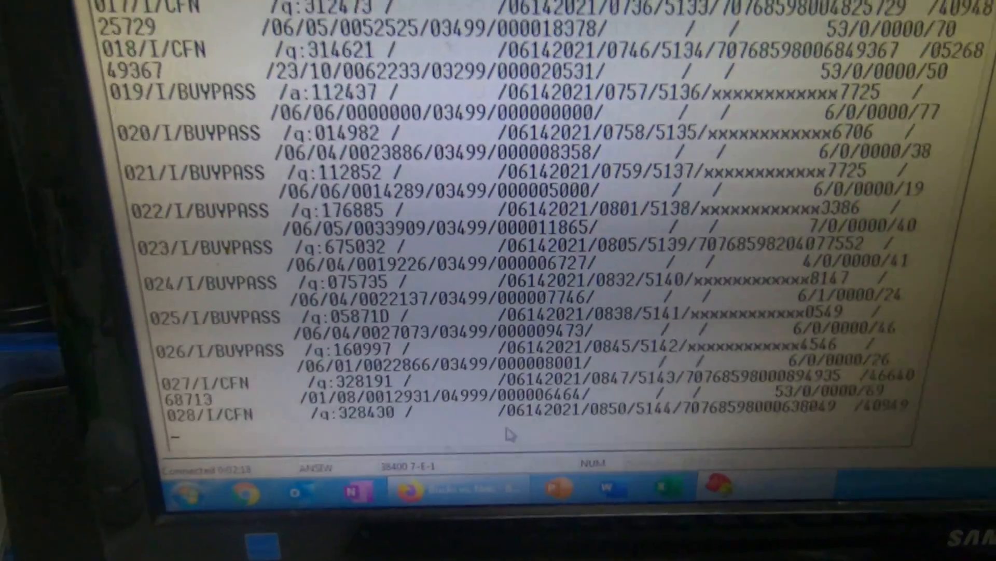
Scroll through the listing to entry 083, then re-enter 'sh tr cf date = jun 14,2021'.
scroll("down", 3)
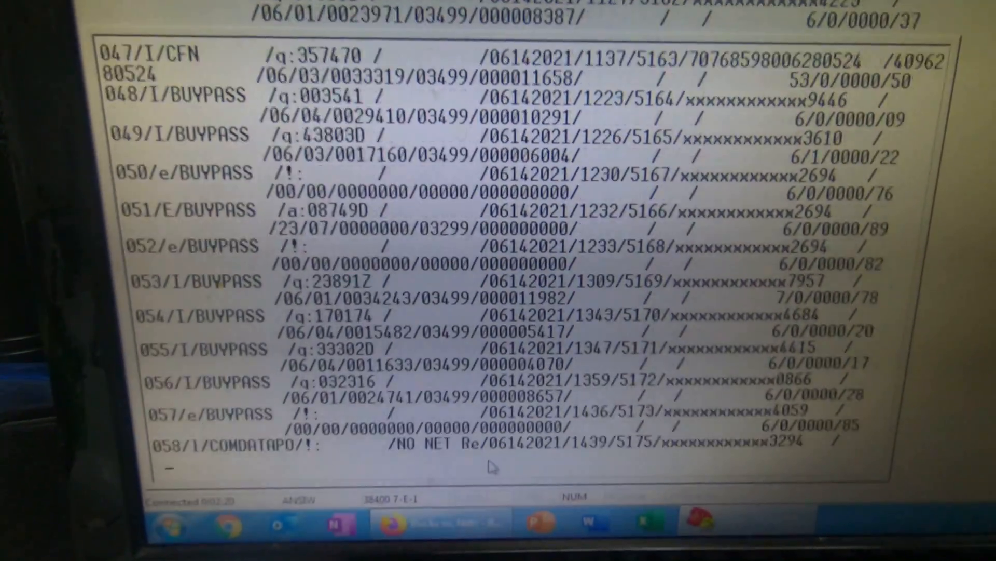
scroll("down", 3)
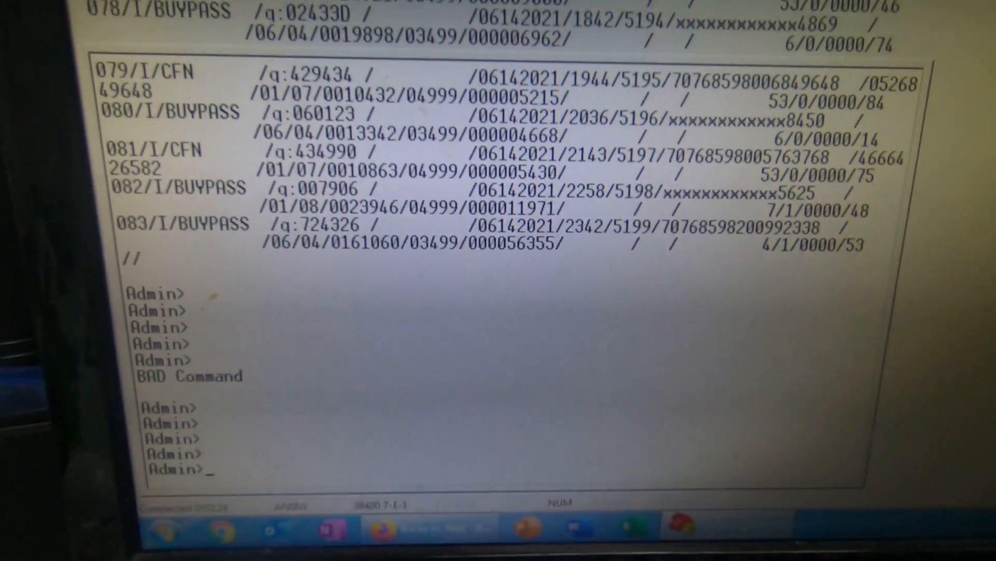
type("sh tr cf date = jun 14,2021")
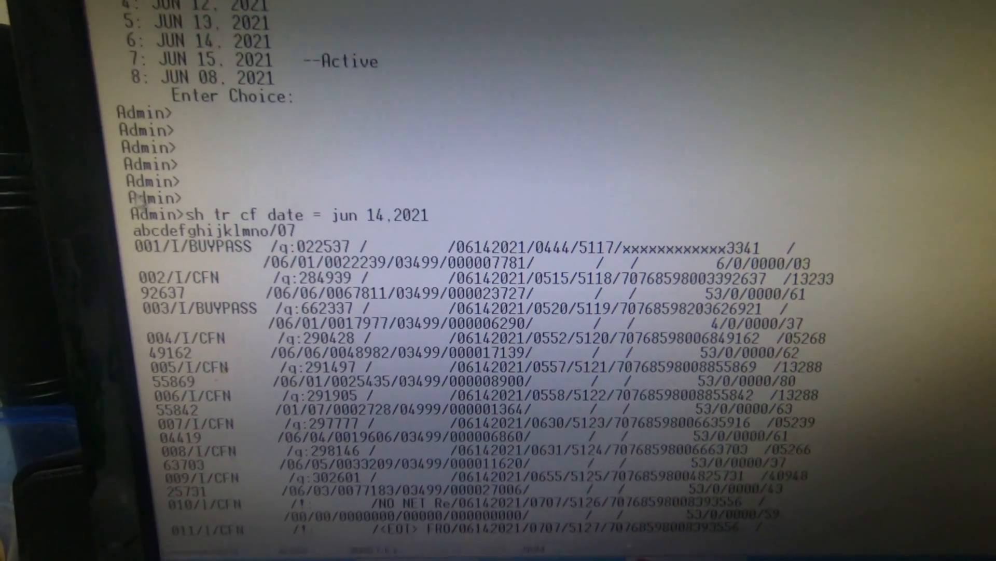